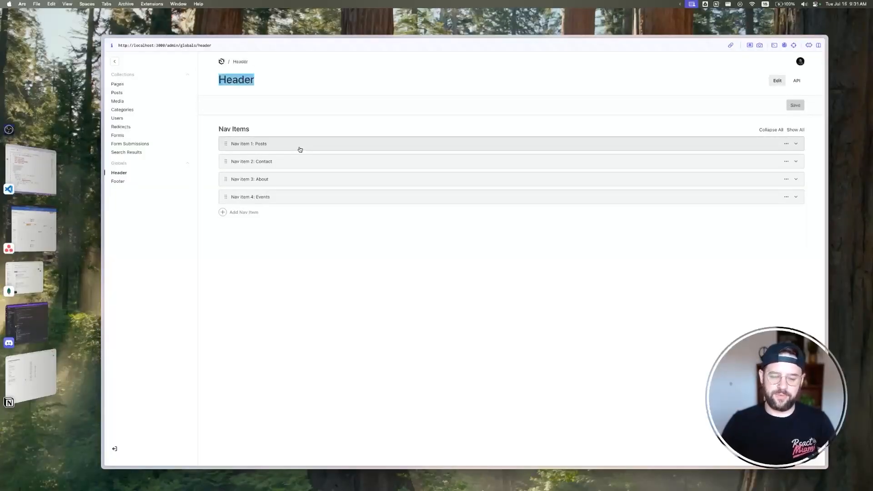
{"action": "mouse_move", "coordinate": [299, 159]}
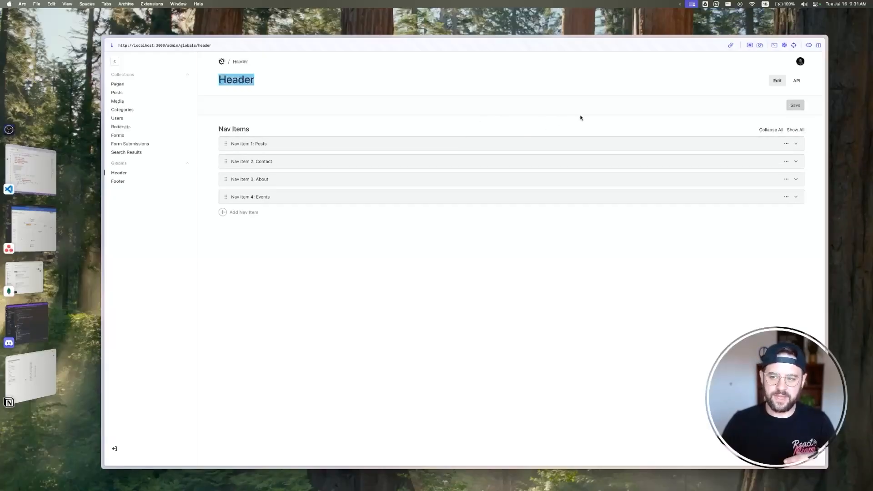
{"action": "mouse_move", "coordinate": [796, 80]}
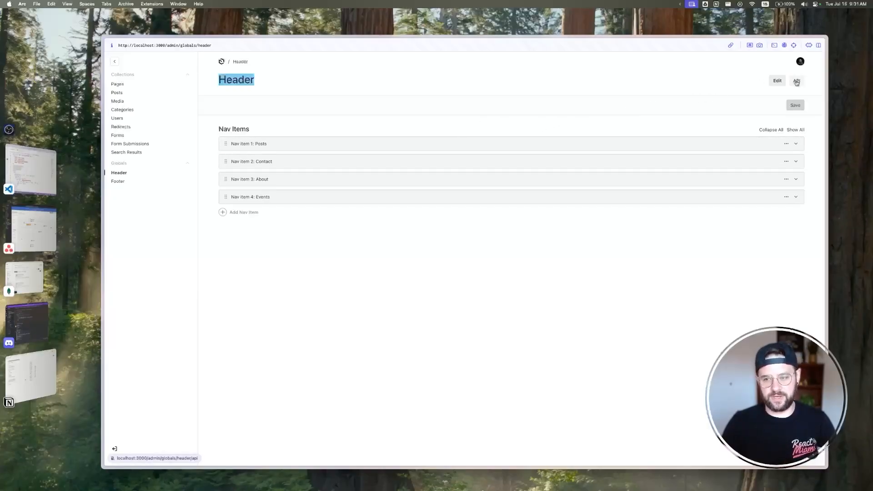
Show the Header global's API JSON and scroll through the fully populated nav pages.
{"action": "left_click", "coordinate": [797, 80]}
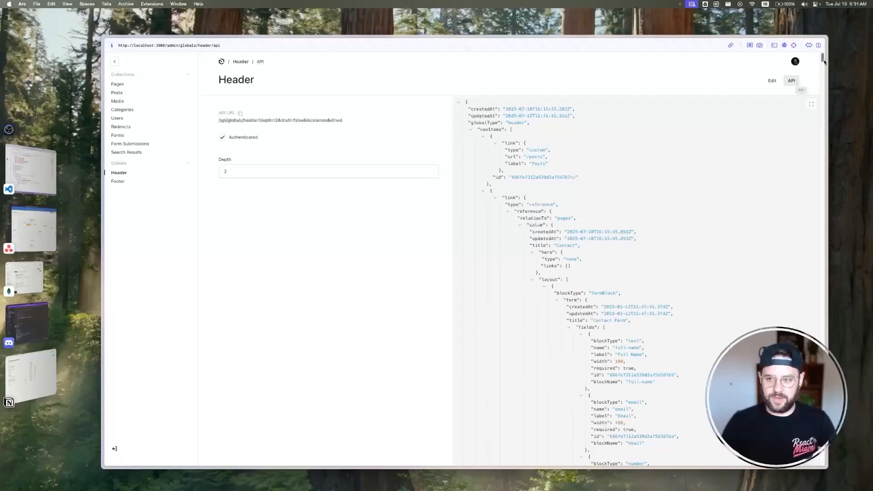
{"action": "scroll", "scroll_direction": "down", "scroll_amount": 3}
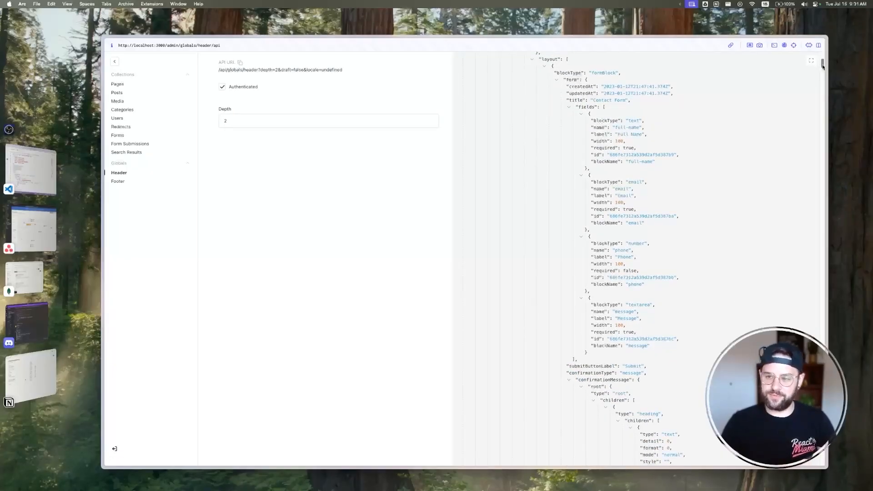
{"action": "scroll", "scroll_direction": "down", "scroll_amount": 3}
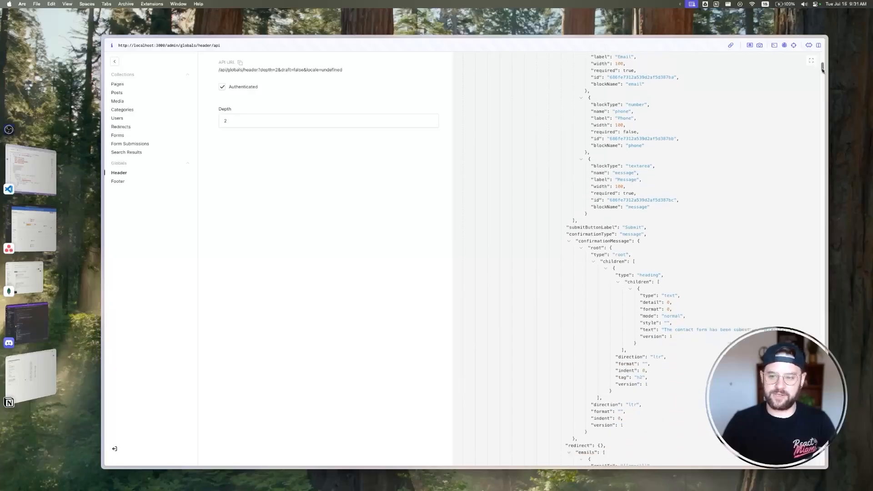
{"action": "scroll", "scroll_direction": "down", "scroll_amount": 3}
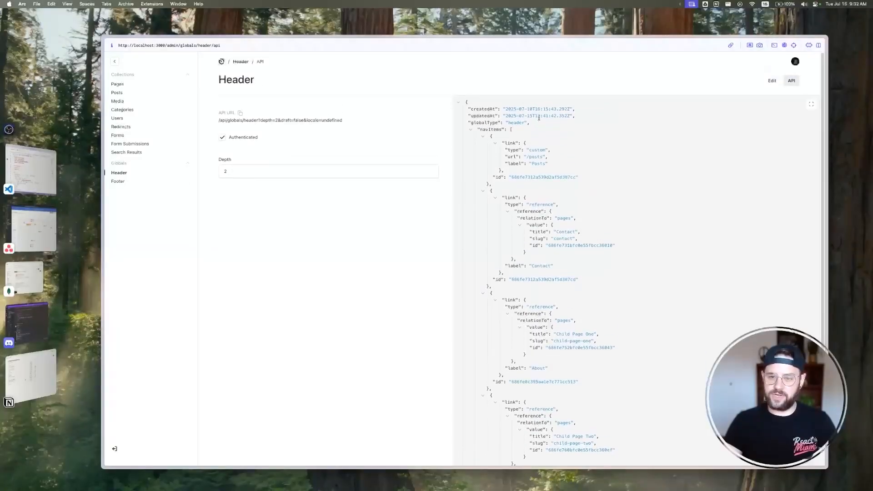
{"action": "mouse_move", "coordinate": [563, 168]}
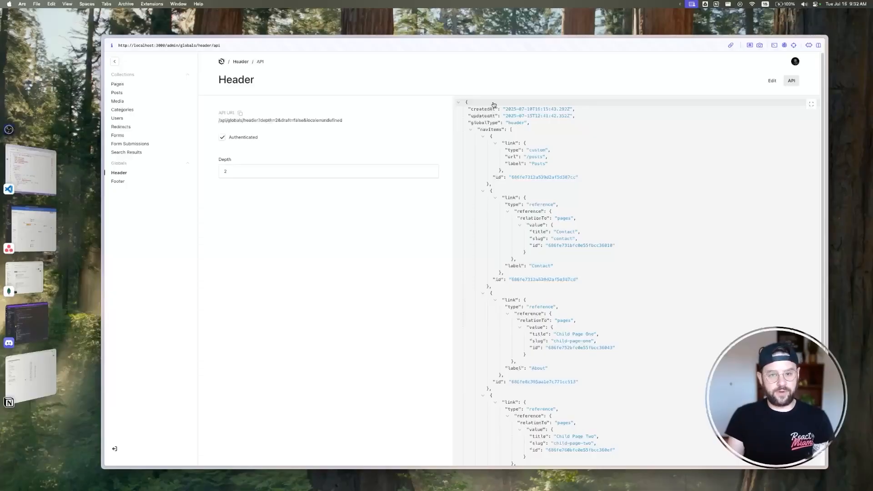
{"action": "mouse_move", "coordinate": [401, 107]}
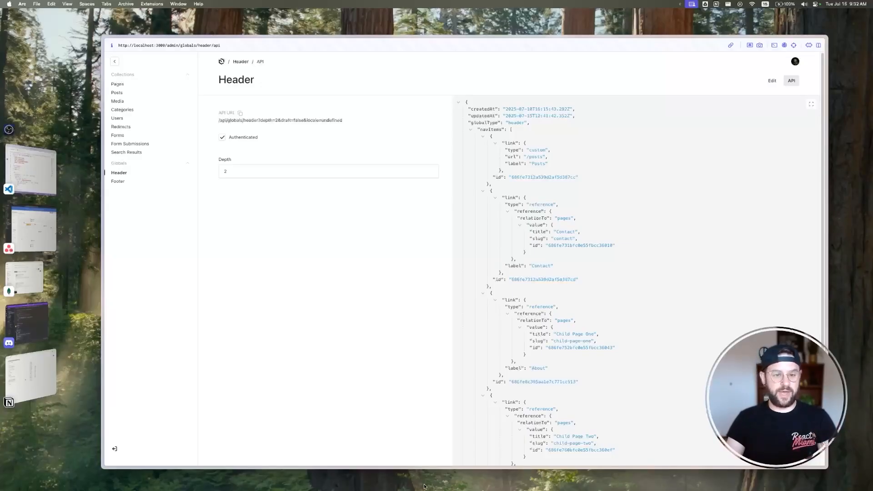
Return to the Header global's edit view listing its four nav items.
{"action": "left_click", "coordinate": [772, 80]}
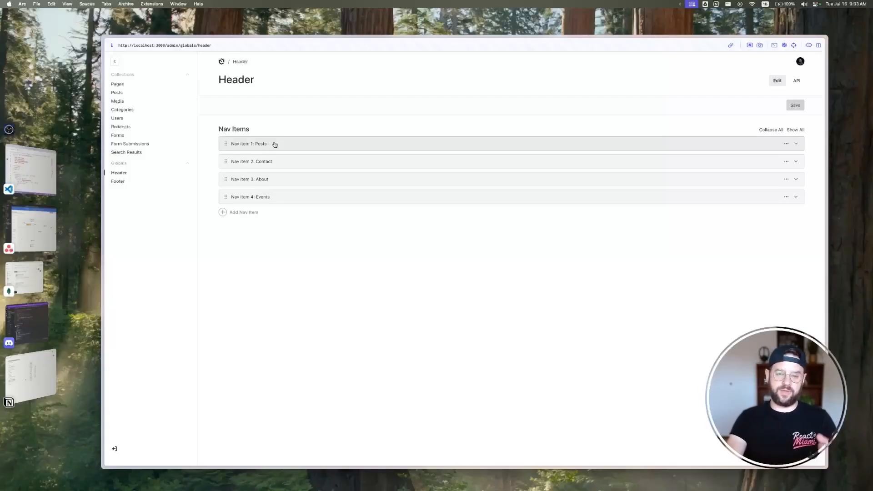
{"action": "mouse_move", "coordinate": [287, 167]}
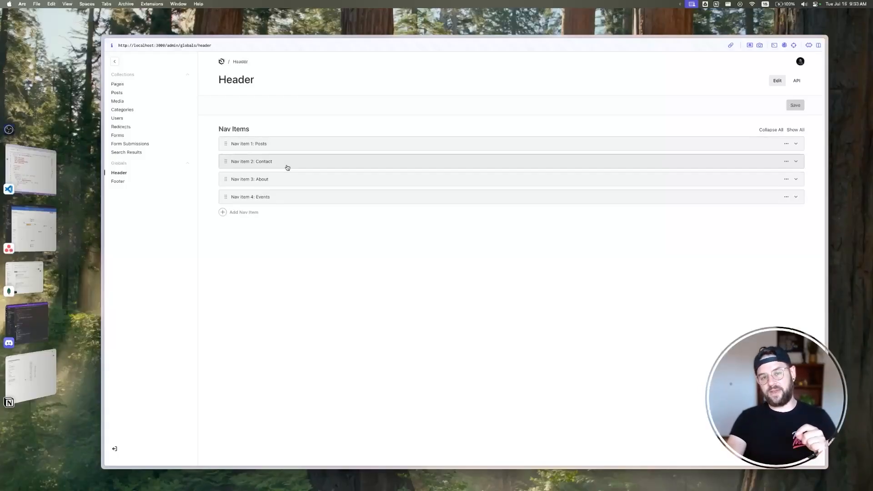
{"action": "mouse_move", "coordinate": [447, 266]}
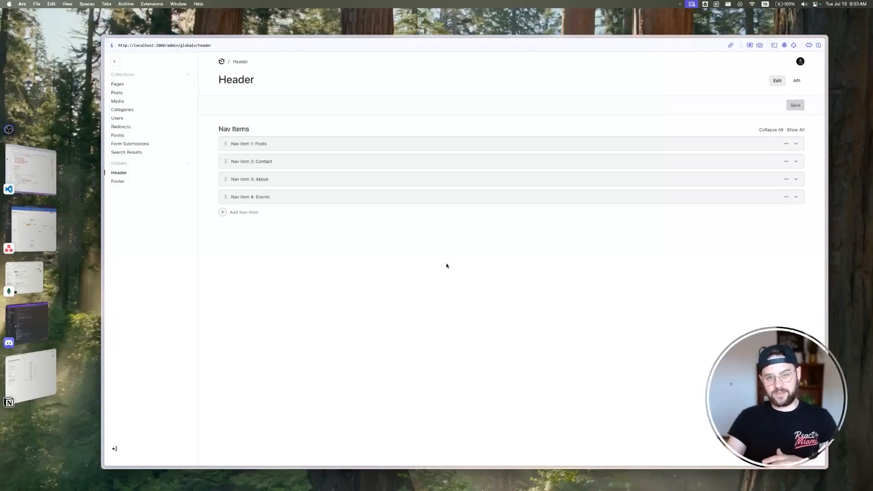